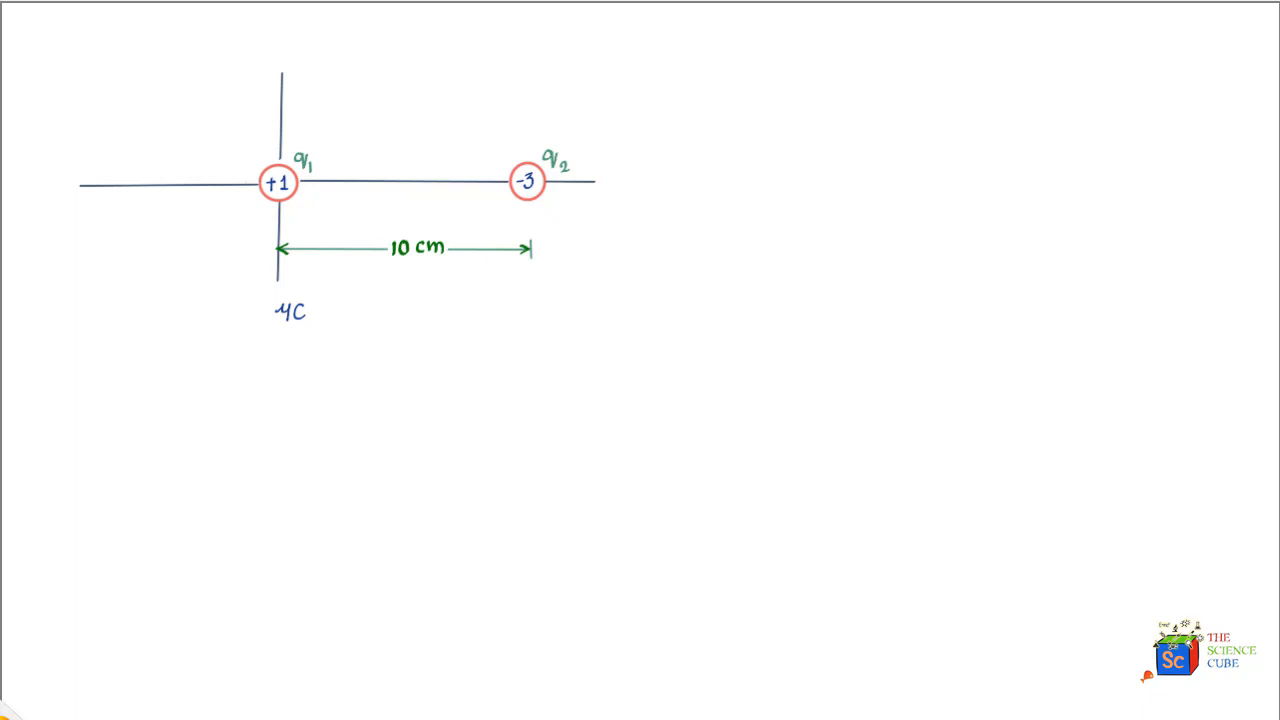
- Tick the +1 charge q1 and mark a trial third charge right of the −3 charge
{"action": "left_click_drag", "start_coordinate": [244, 150], "coordinate": [284, 110]}
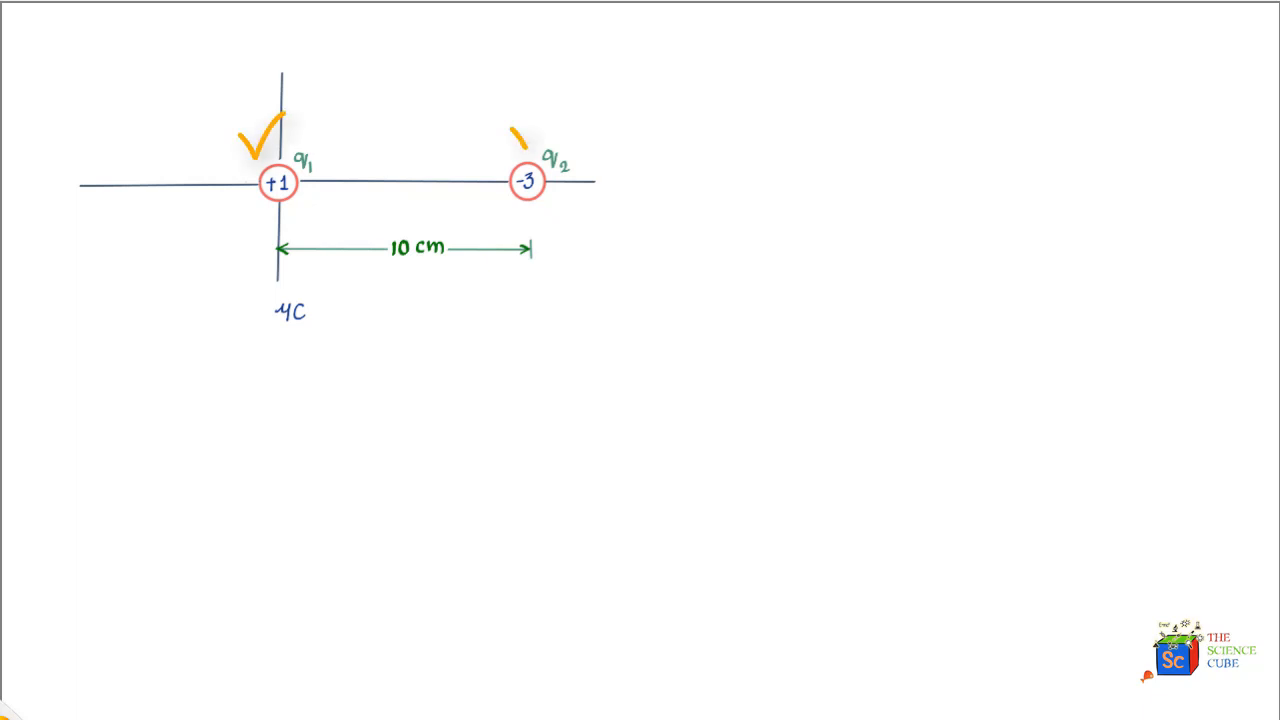
{"action": "left_click_drag", "start_coordinate": [510, 150], "coordinate": [544, 114]}
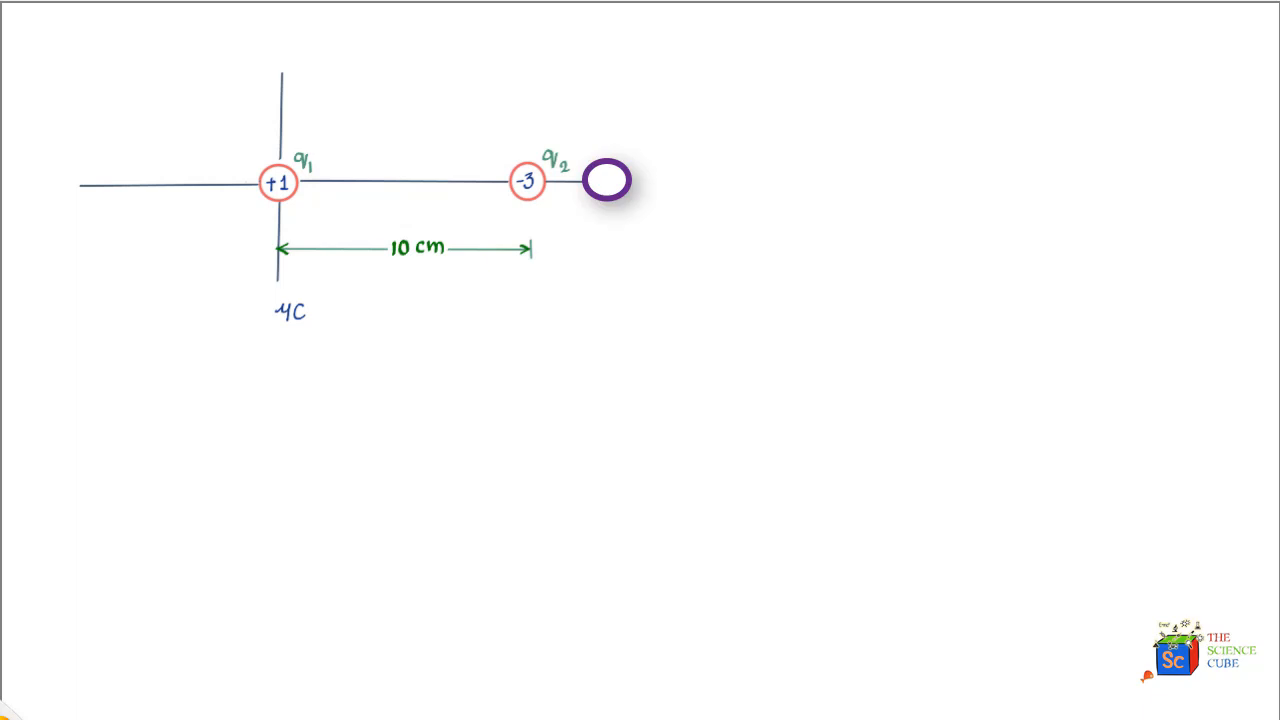
- Draw charge q3 left of q1 with a dimension arrow labelled L0 to q1
{"action": "left_click", "coordinate": [604, 180]}
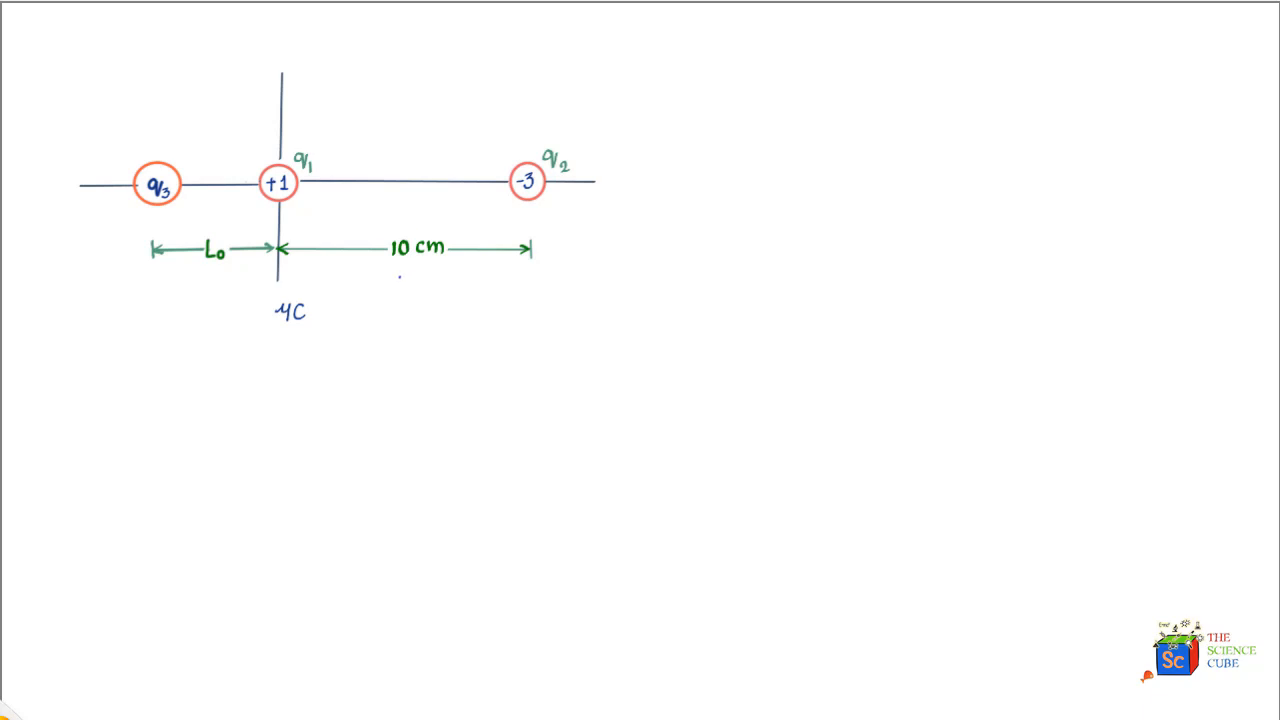
- Label the 10 cm gap 'L cm' and begin the force term k q3 q1 / L0²
{"action": "type", "text": "L"}
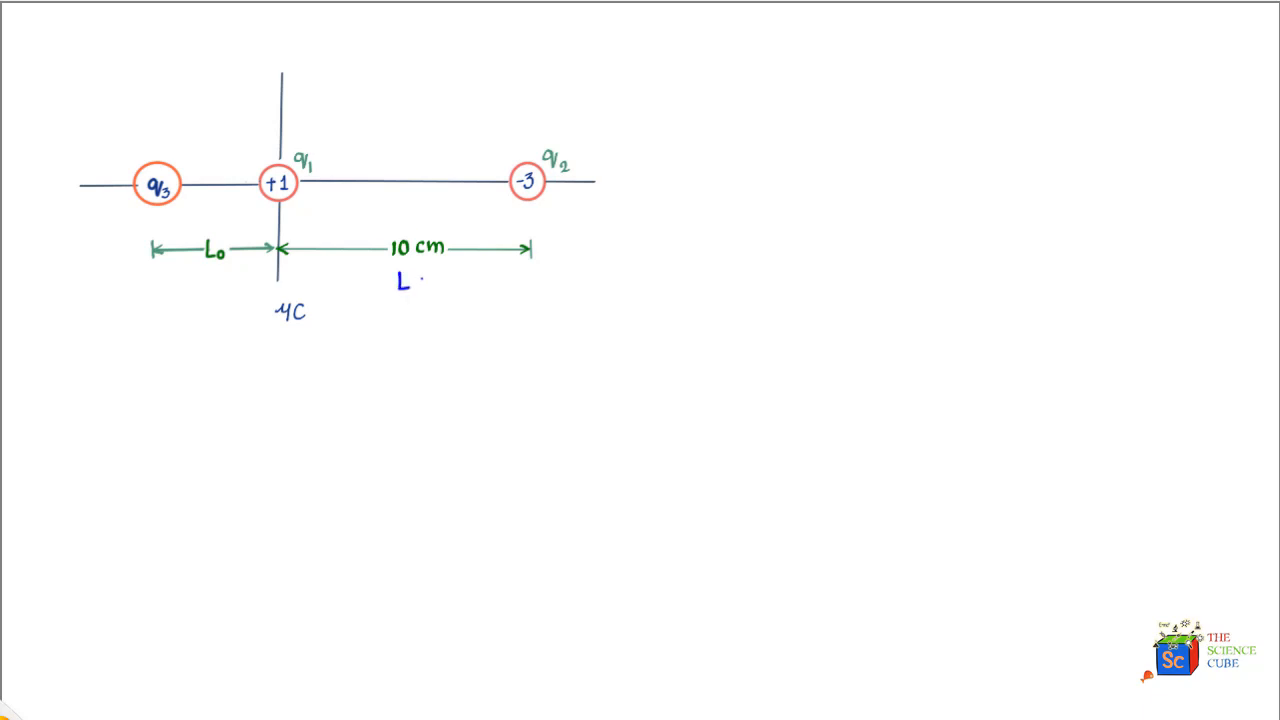
{"action": "type", "text": "cm"}
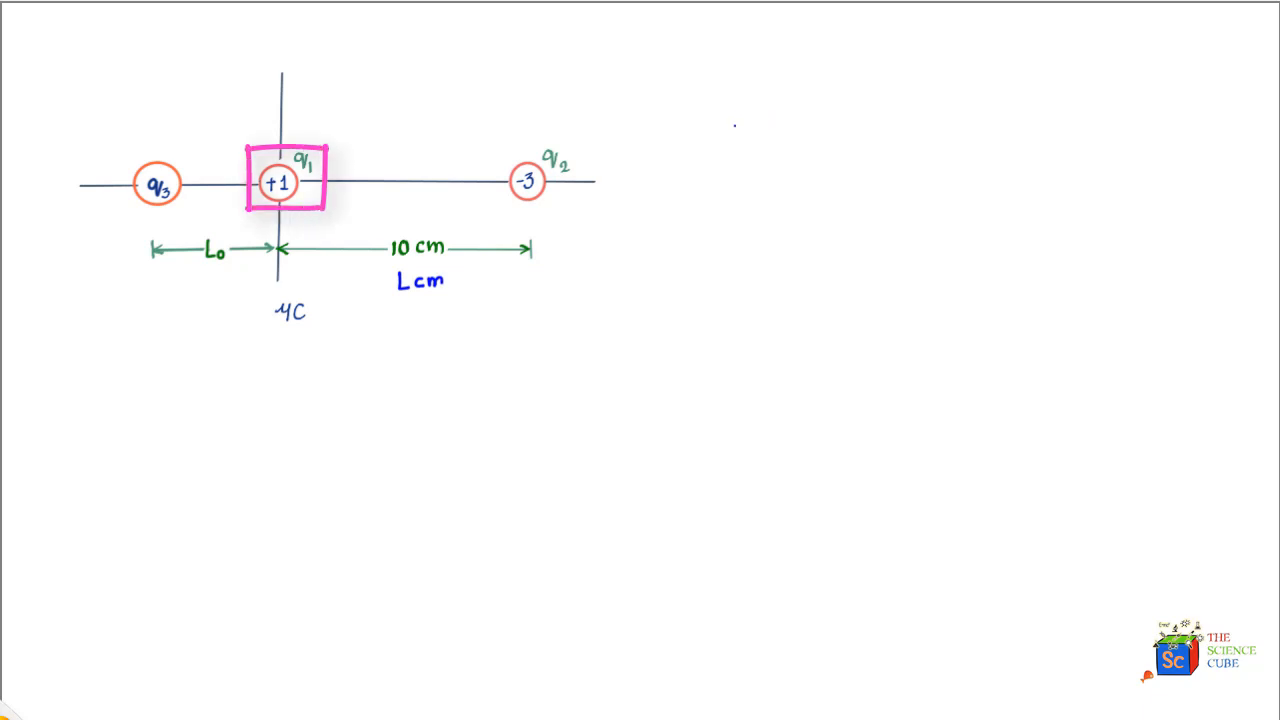
{"action": "type", "text": "k"}
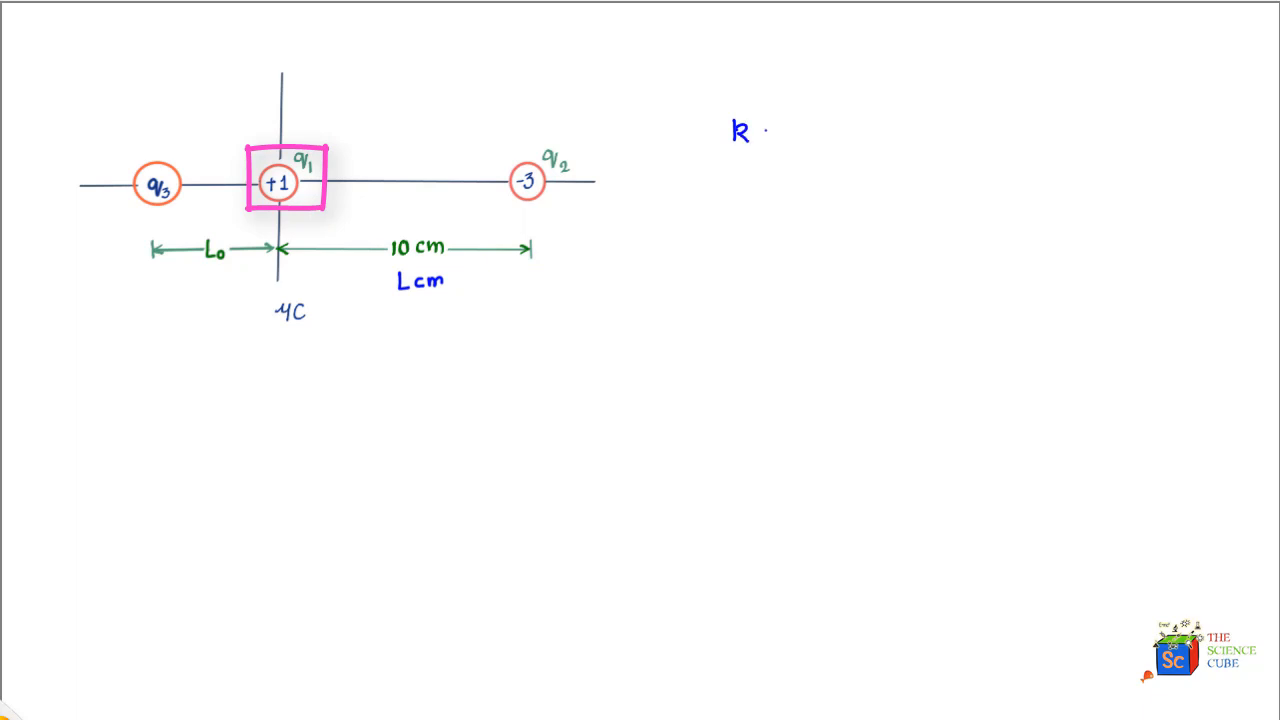
{"action": "type", "text": "q3q1"}
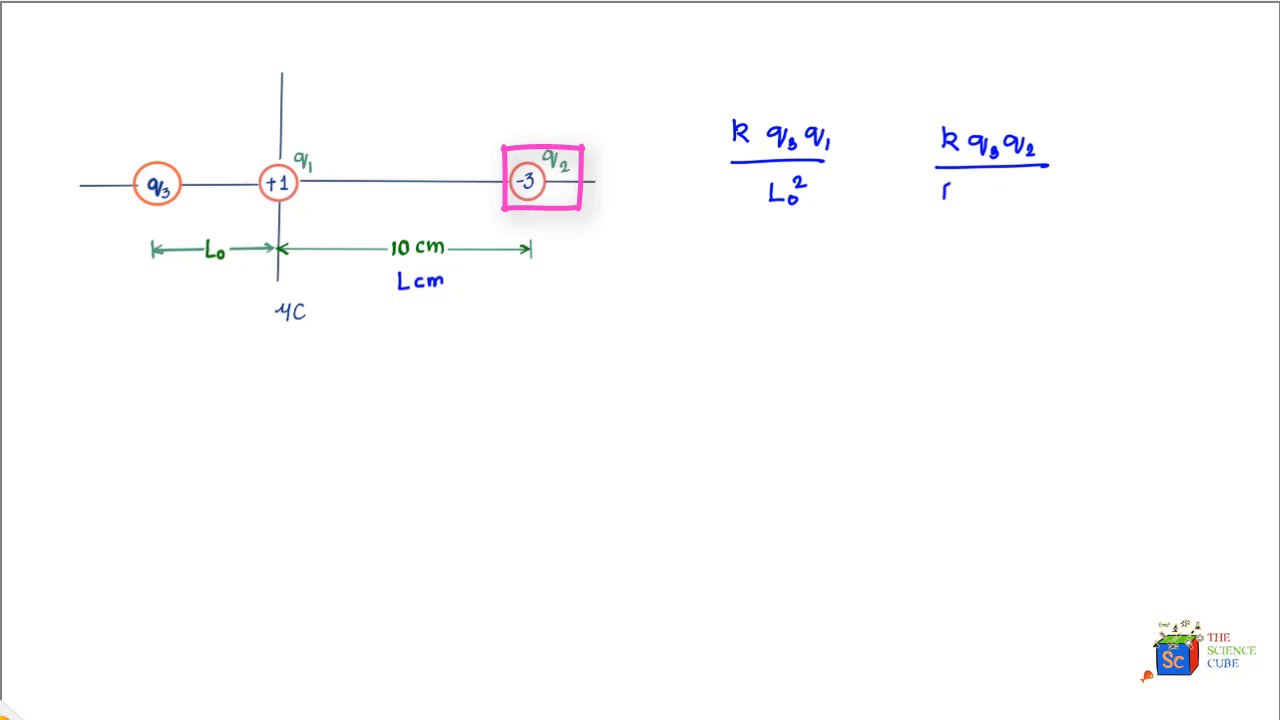
- Write denominator [L+L0]² and '= 0', strike out q3, and begin the next line with L
{"action": "type", "text": "[L+"}
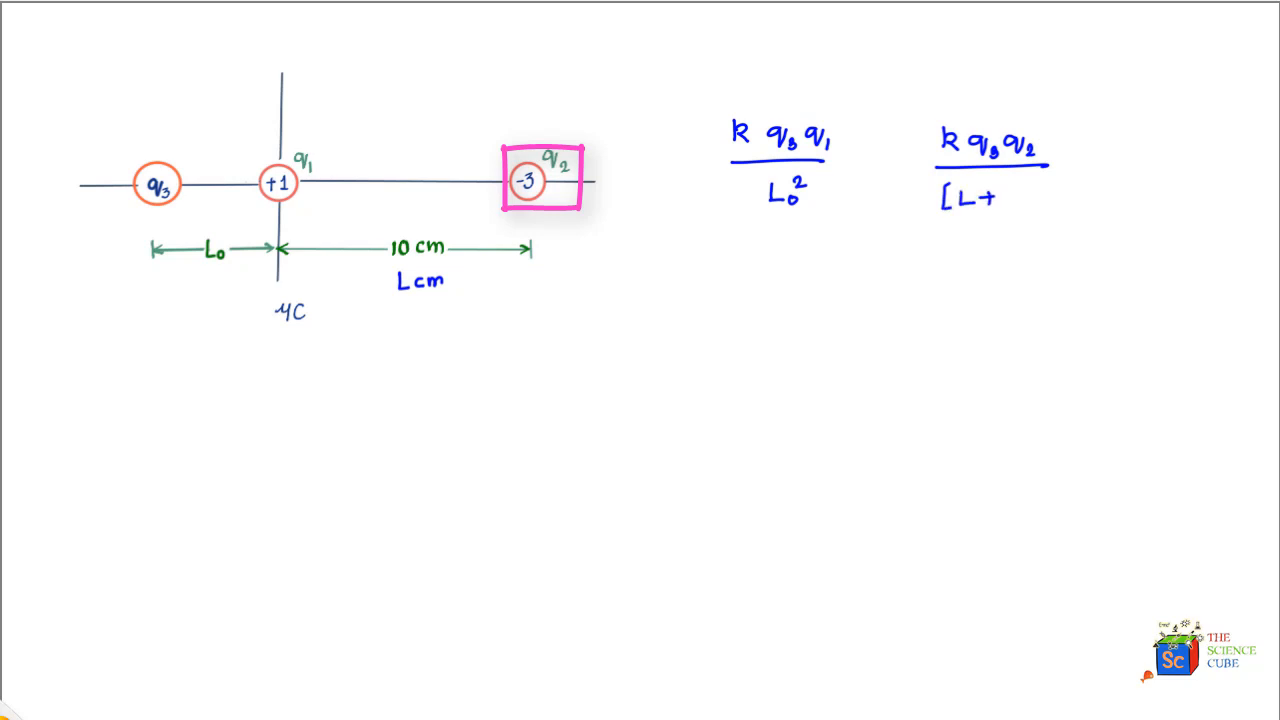
{"action": "type", "text": "L_0]"}
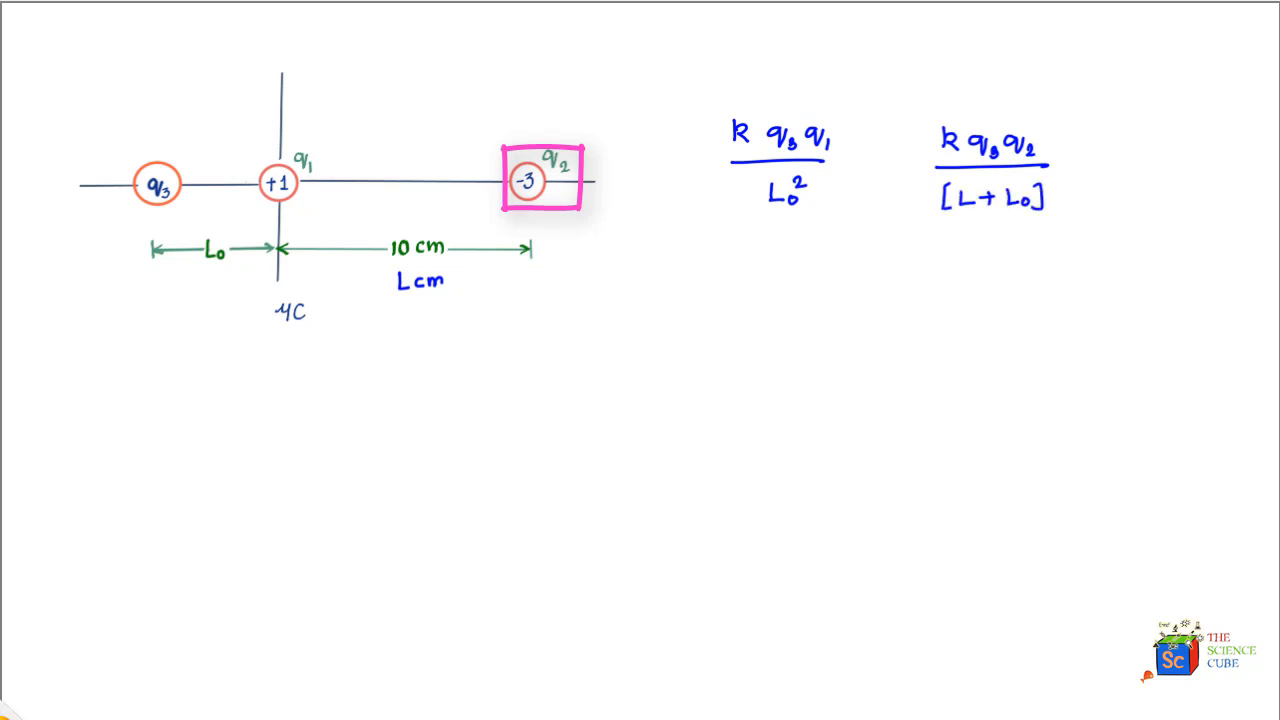
{"action": "type", "text": "2"}
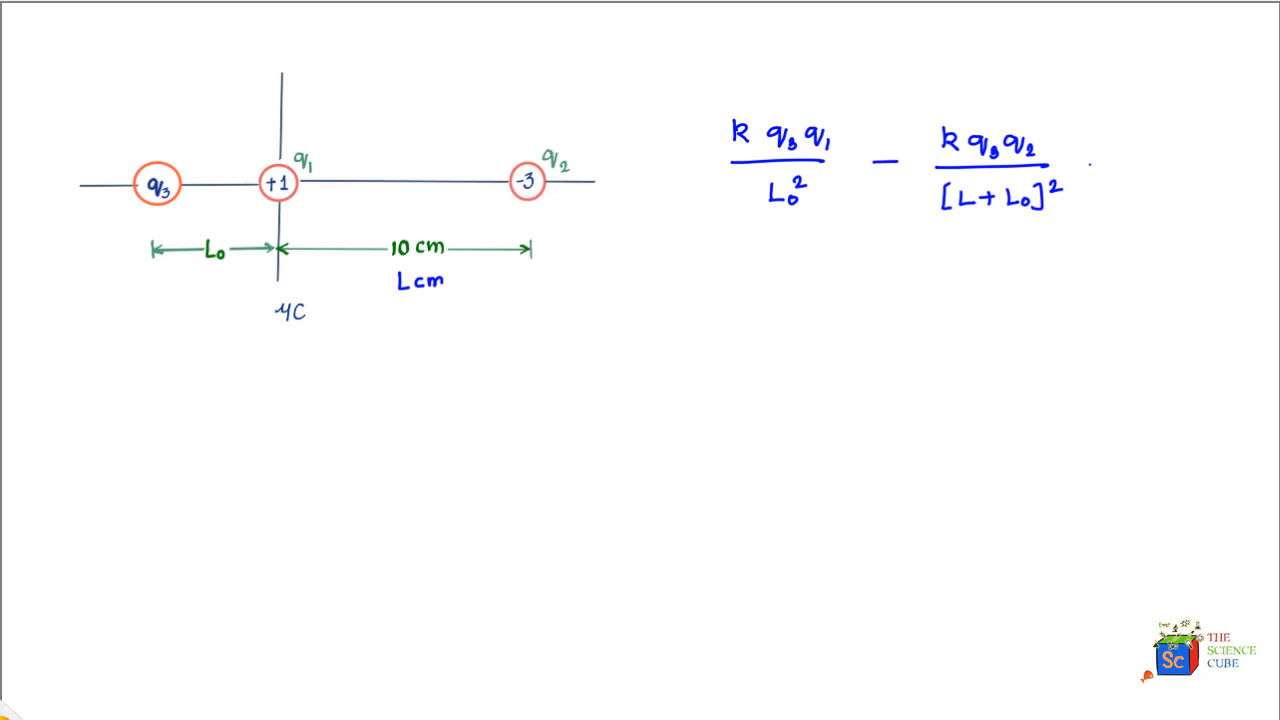
{"action": "type", "text": "= 0"}
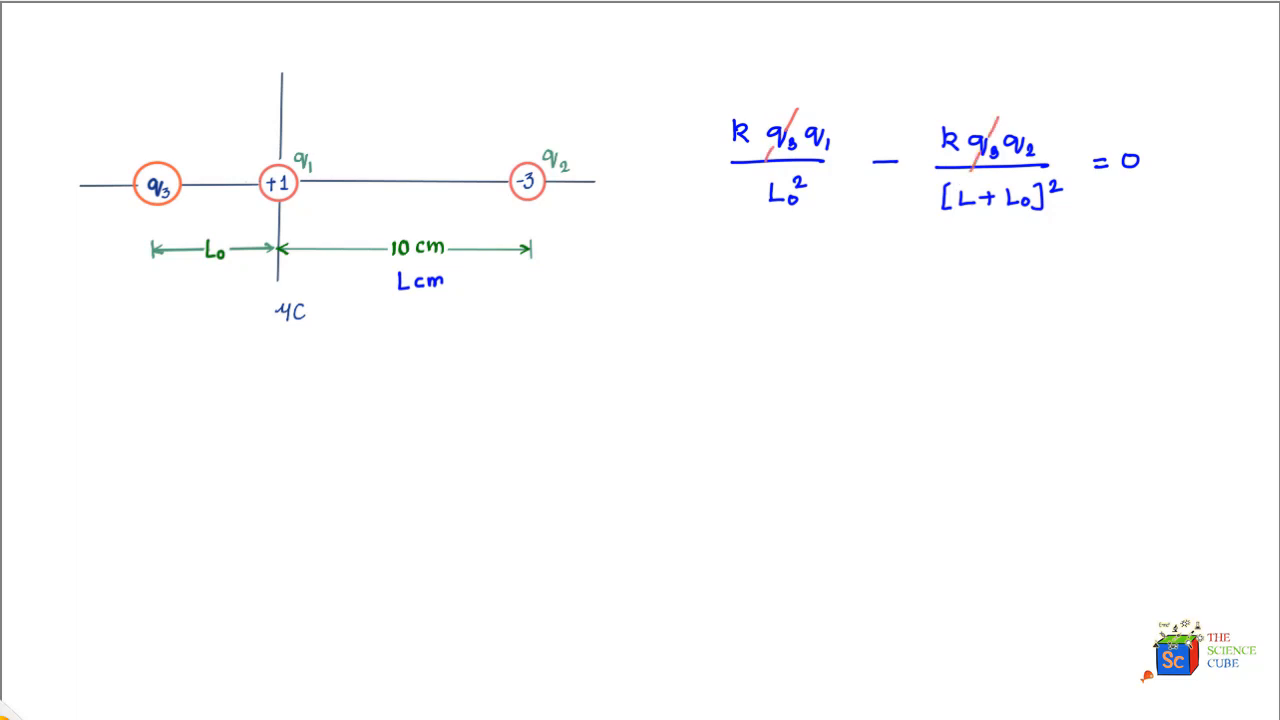
{"action": "type", "text": "L"}
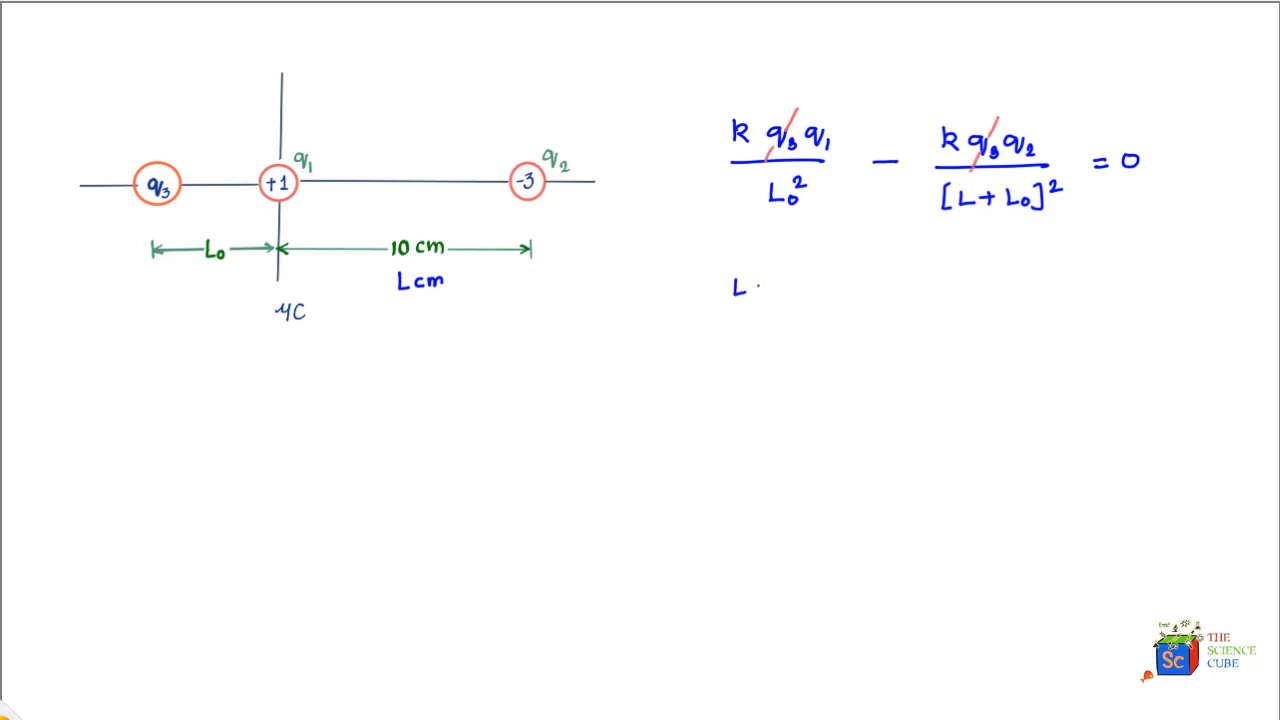
- Write [(L+L0)/L0]² = |q2/q1| = |−3/+1| = 3 and start (L+L0)/L0 =
{"action": "type", "text": "+ L"}
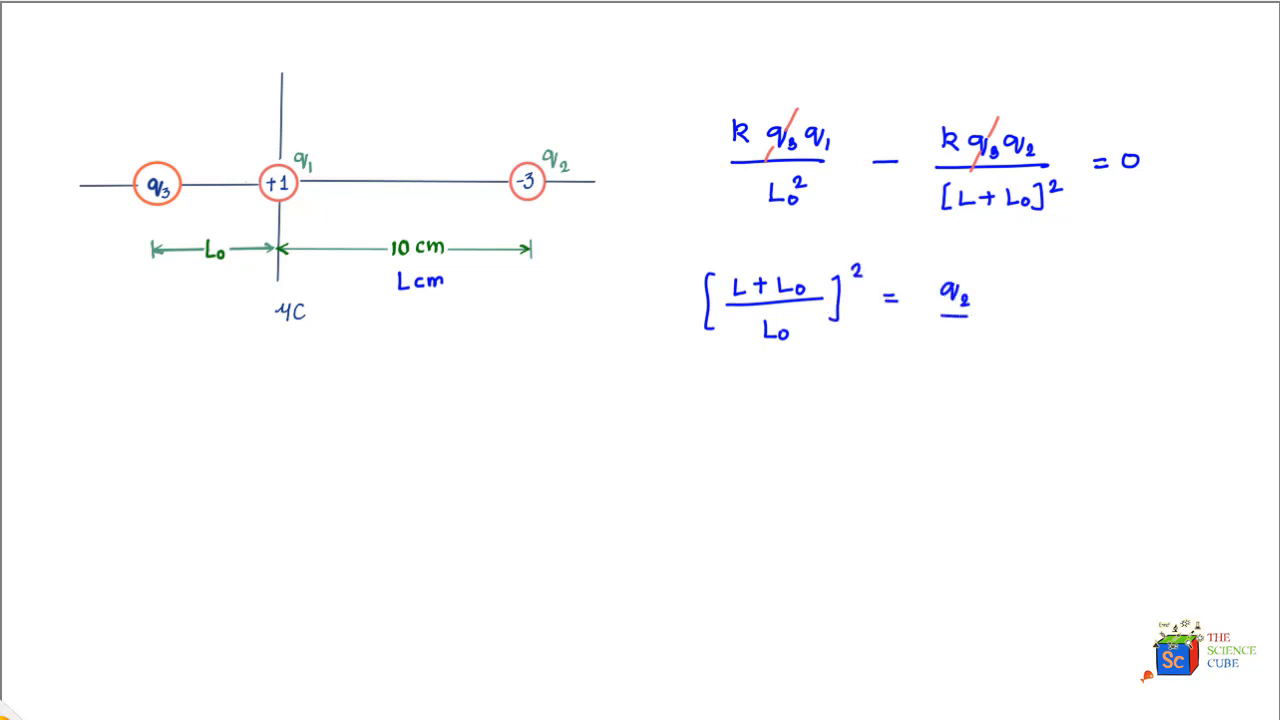
{"action": "type", "text": "q_1"}
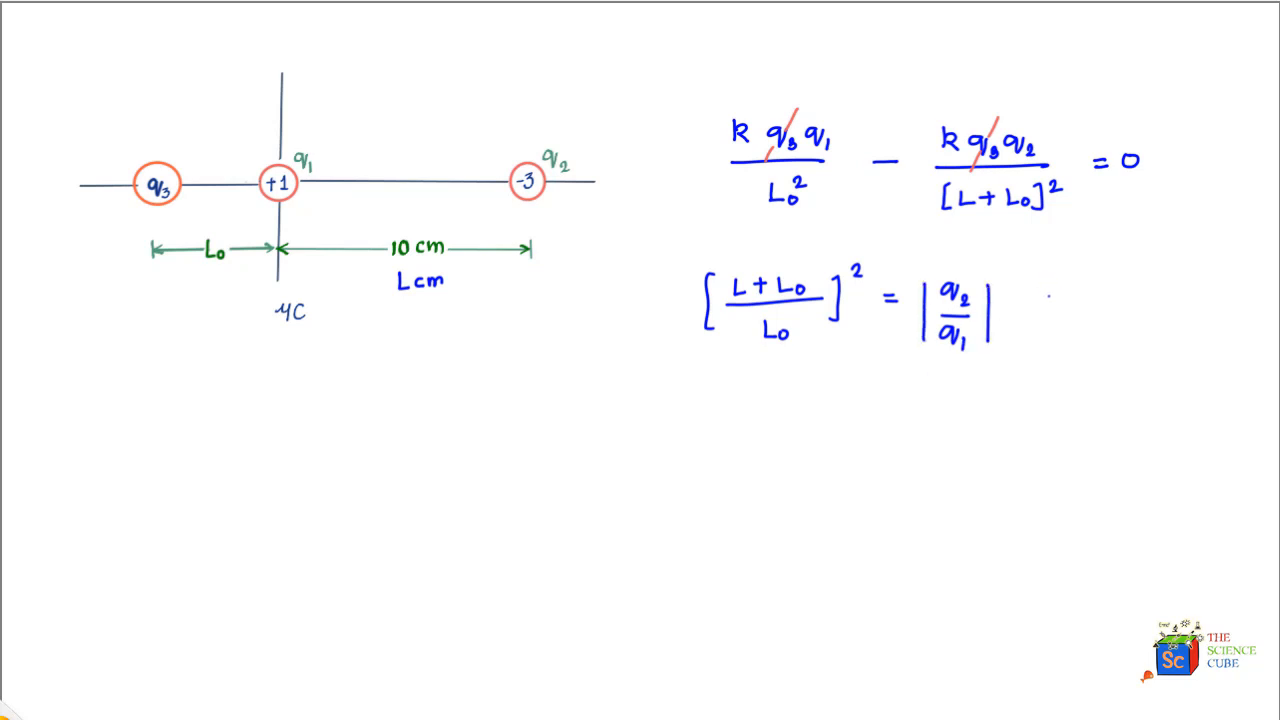
{"action": "type", "text": "= |"}
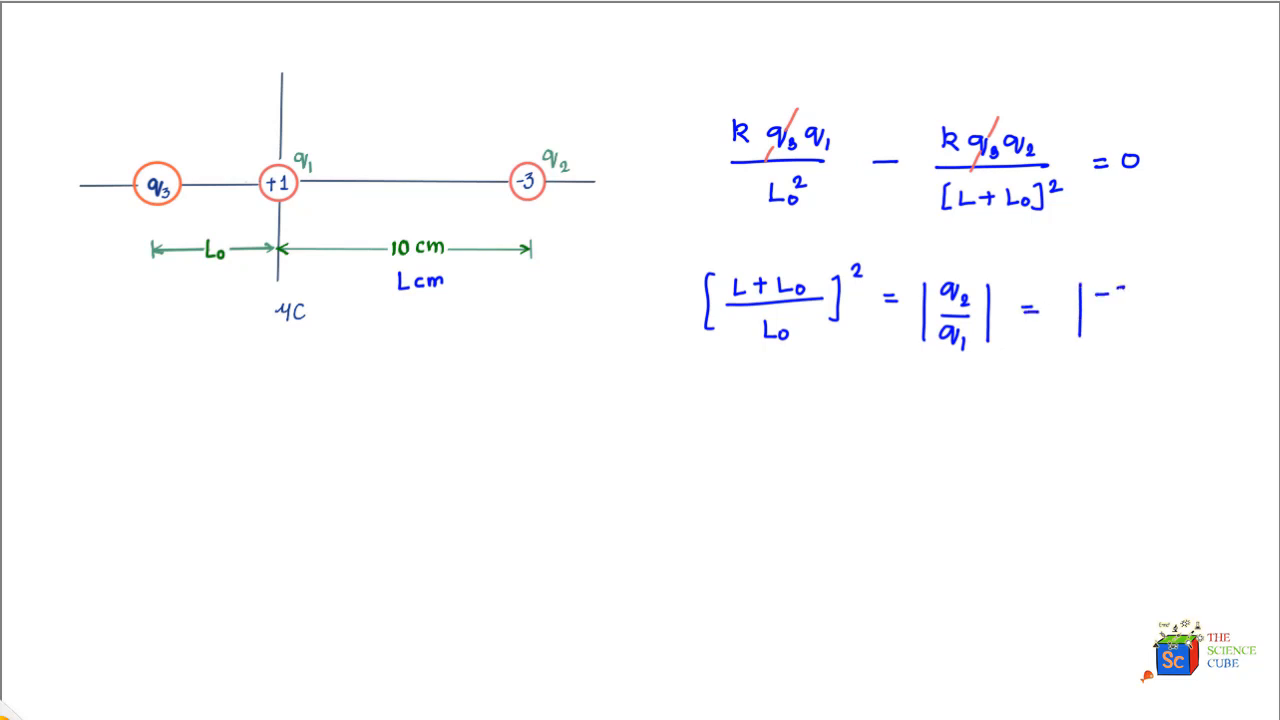
{"action": "type", "text": "-3/+1| ="}
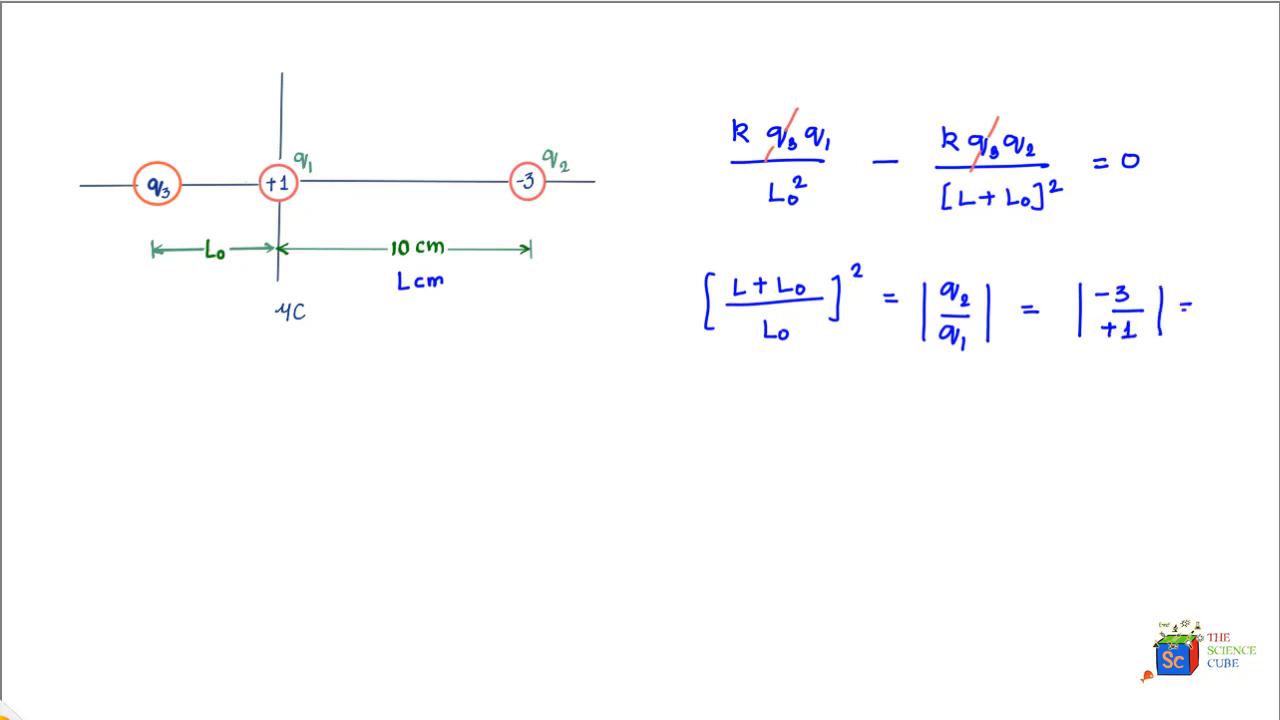
{"action": "type", "text": "3"}
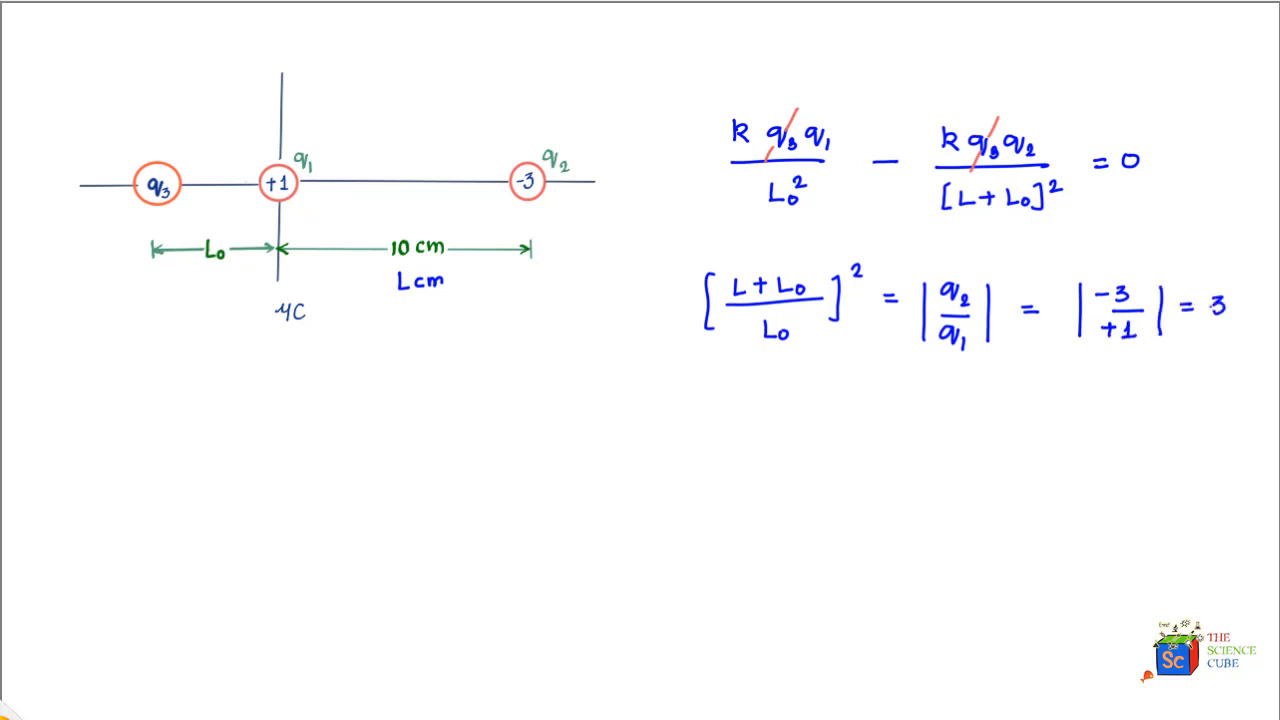
{"action": "type", "text": "L +"}
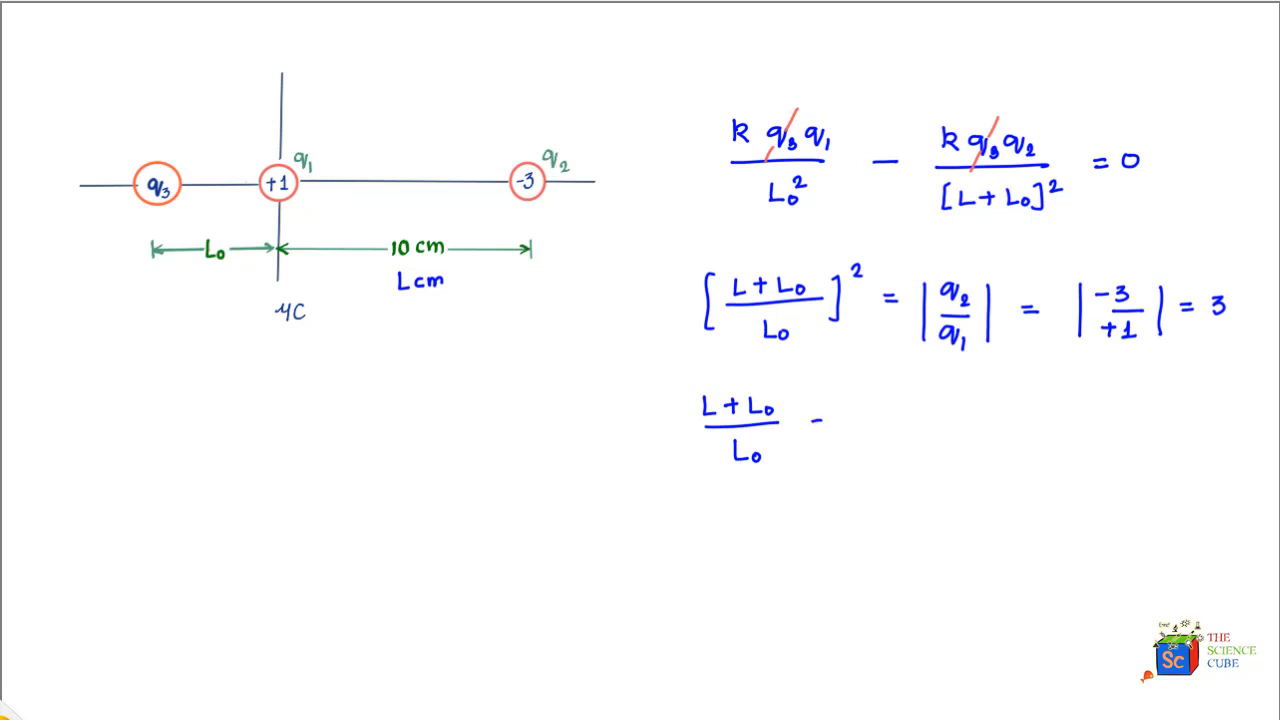
- Write (L+L0)/L0 = √3 and L0 = L/(√3−1)
{"action": "type", "text": "√"}
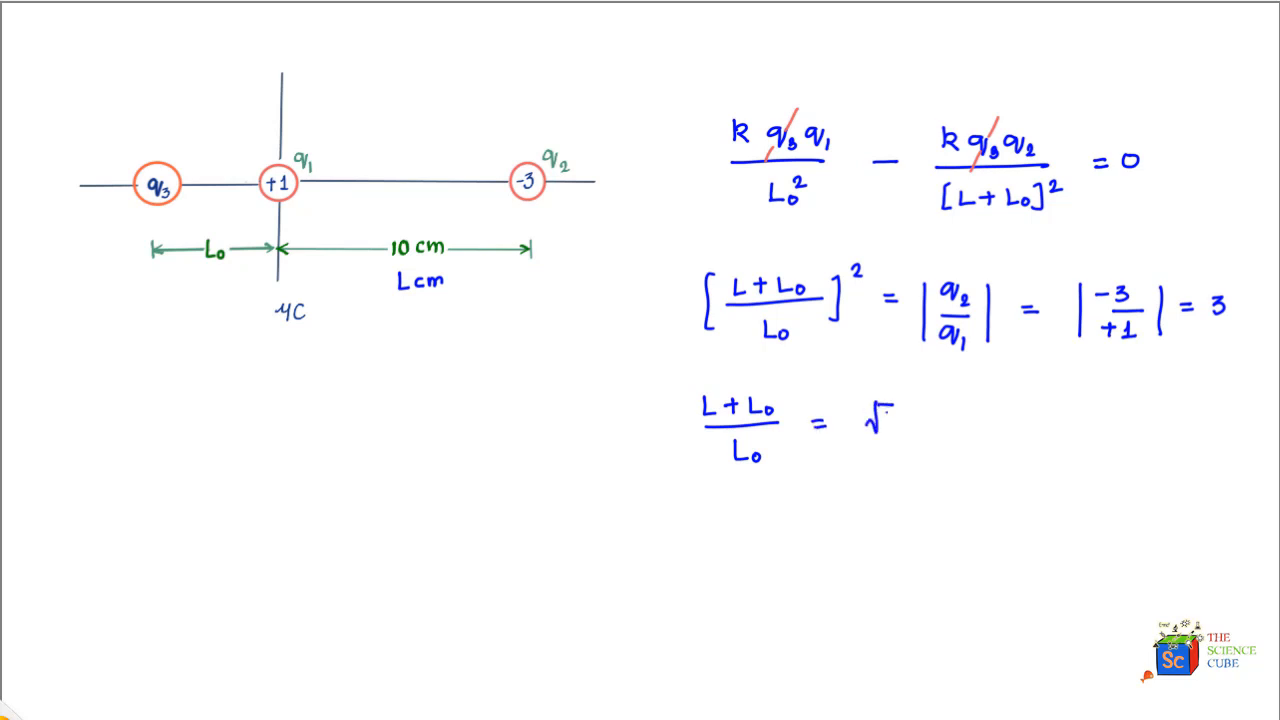
{"action": "type", "text": "3"}
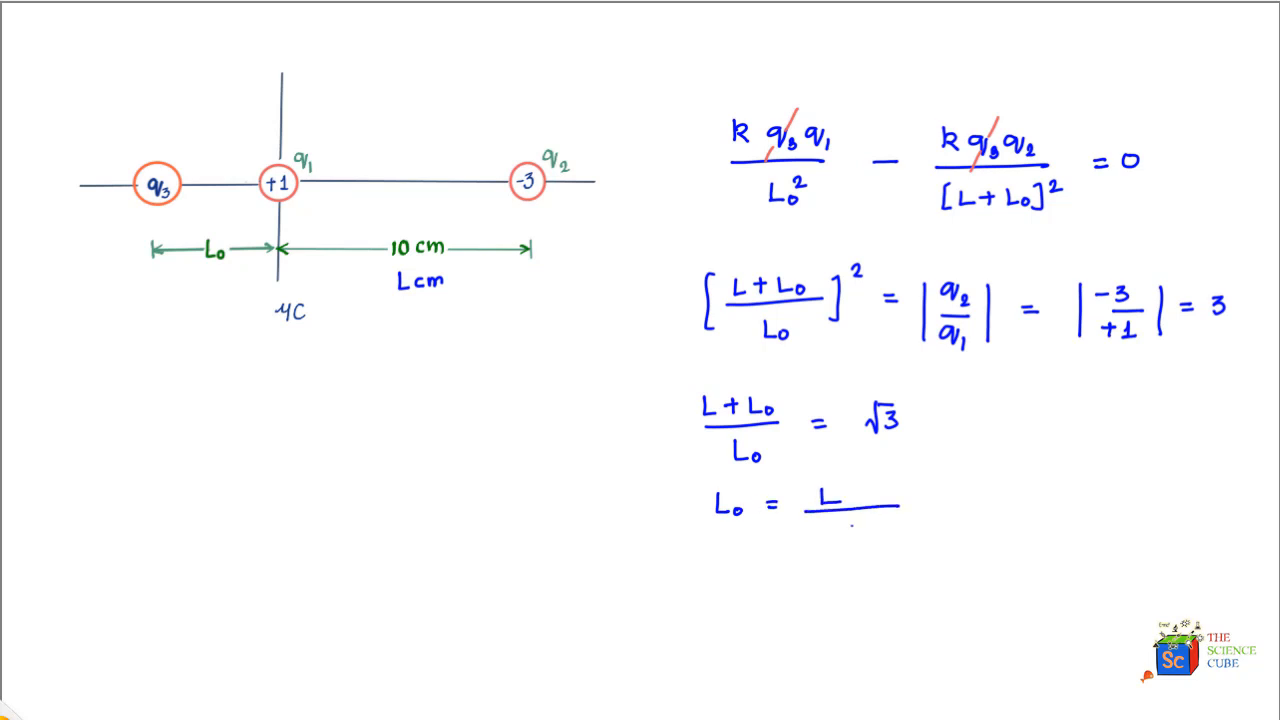
{"action": "type", "text": "√3"}
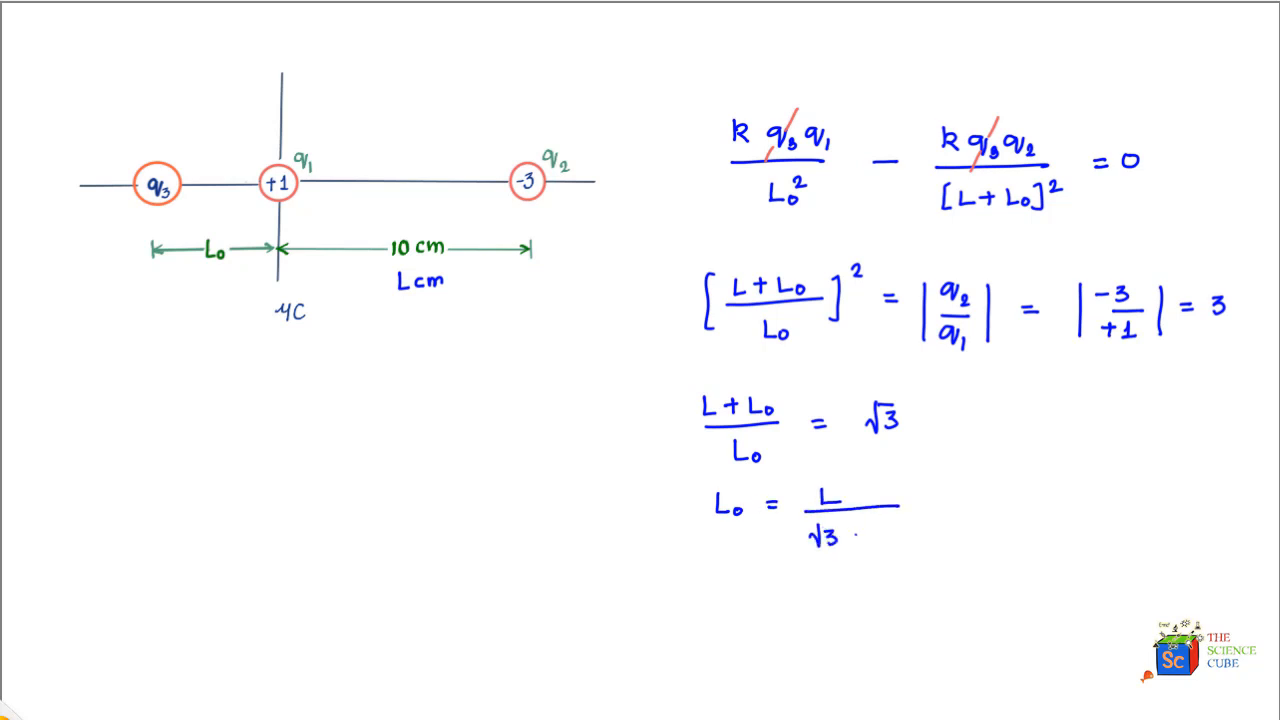
{"action": "type", "text": "-1"}
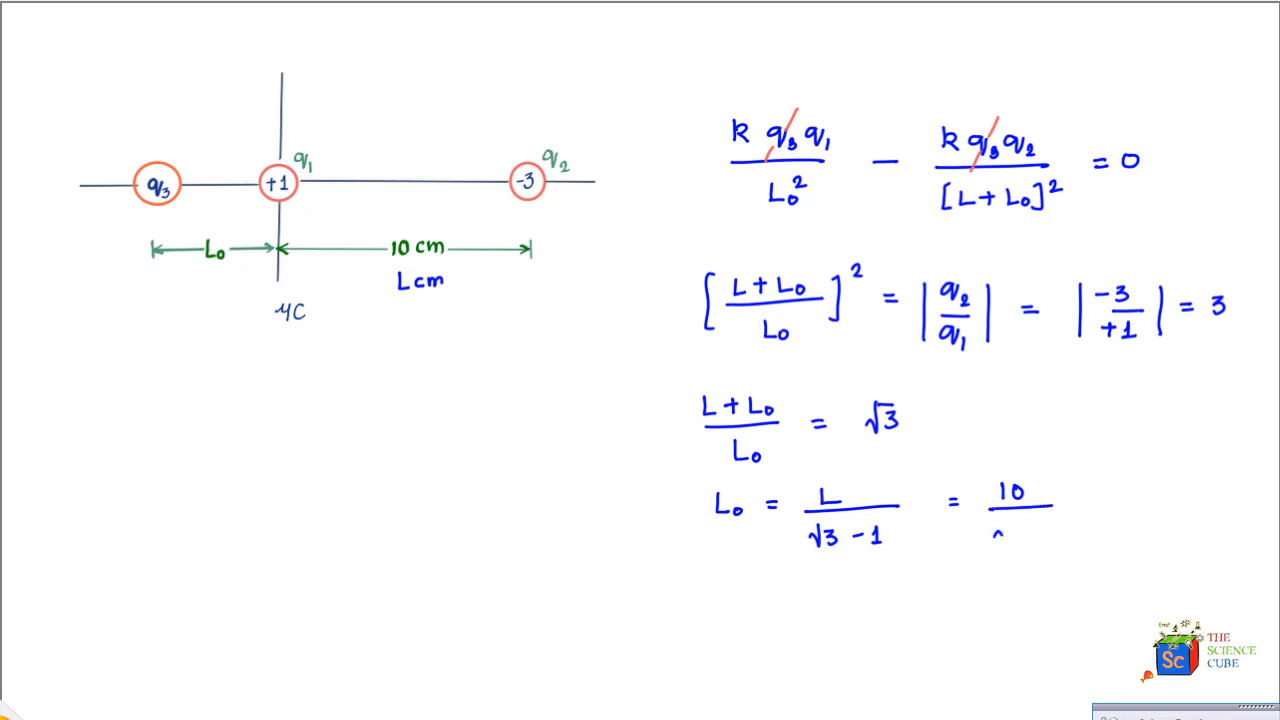
- Evaluate L0 = 10/(√3−1) = 14 cm and bracket q3 as the answer position
{"action": "type", "text": "√3-1"}
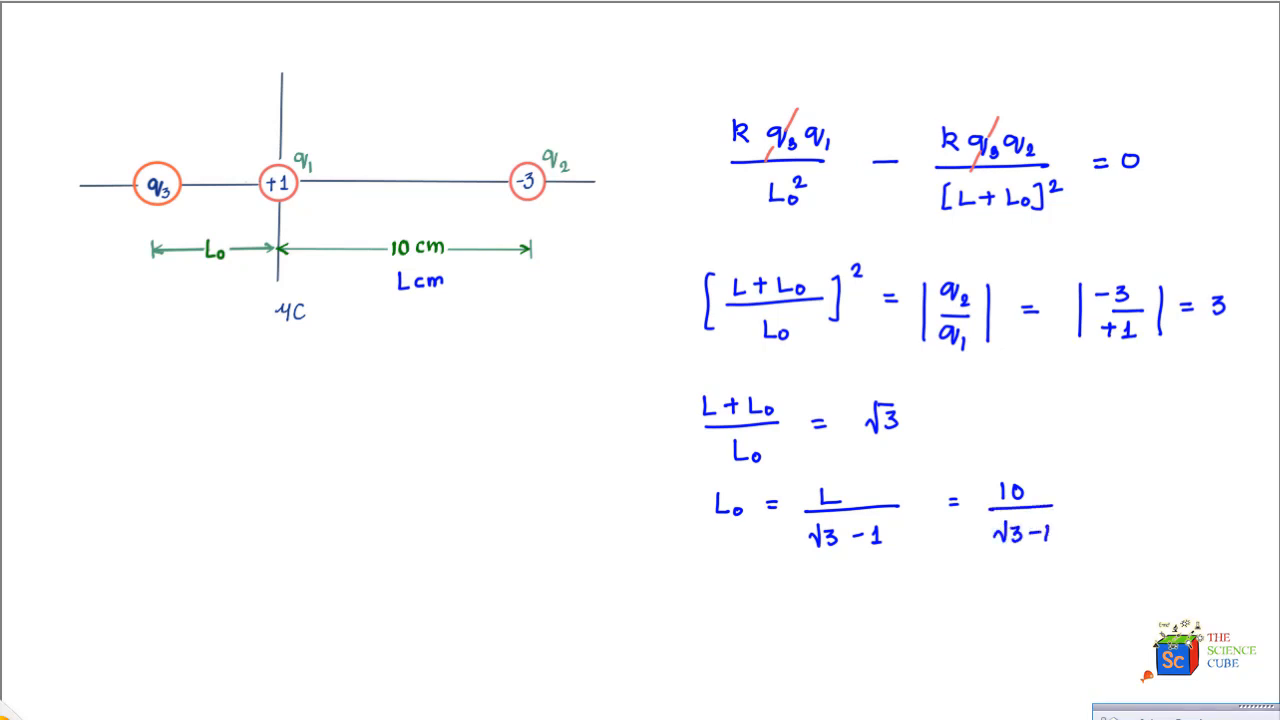
{"action": "type", "text": "="}
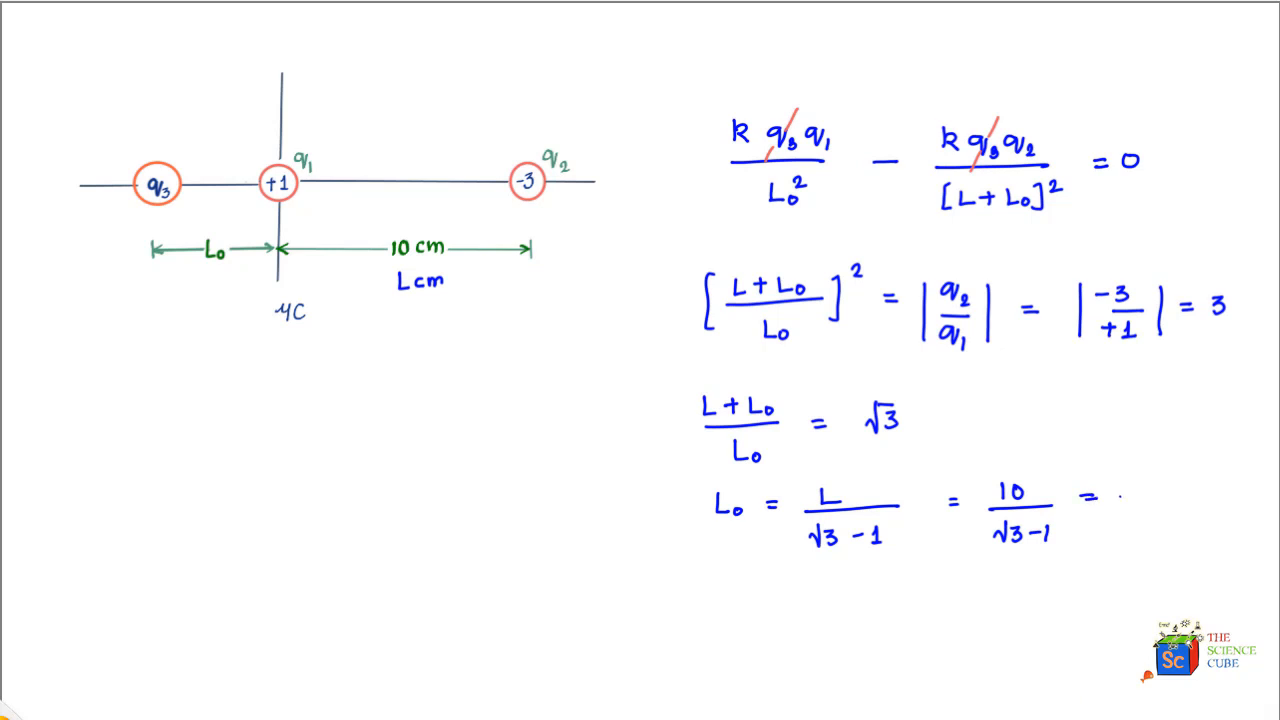
{"action": "type", "text": "14cm"}
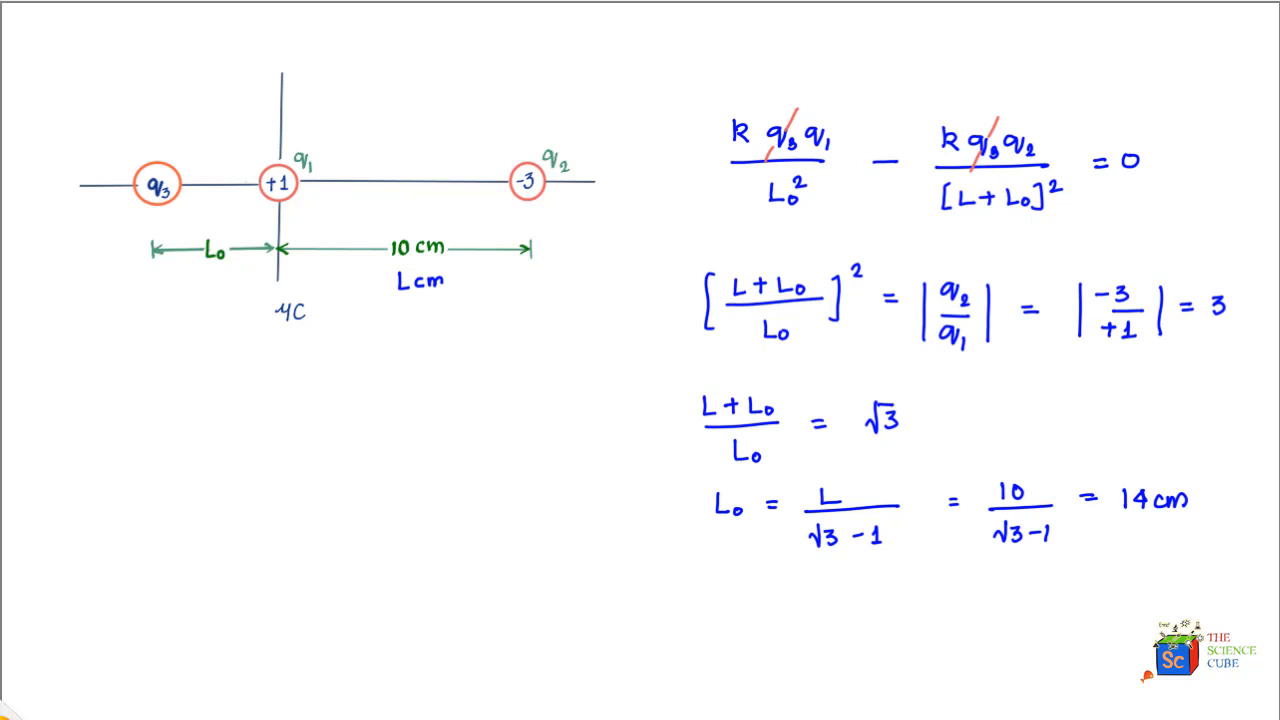
{"action": "left_click_drag", "start_coordinate": [108, 140], "coordinate": [156, 210]}
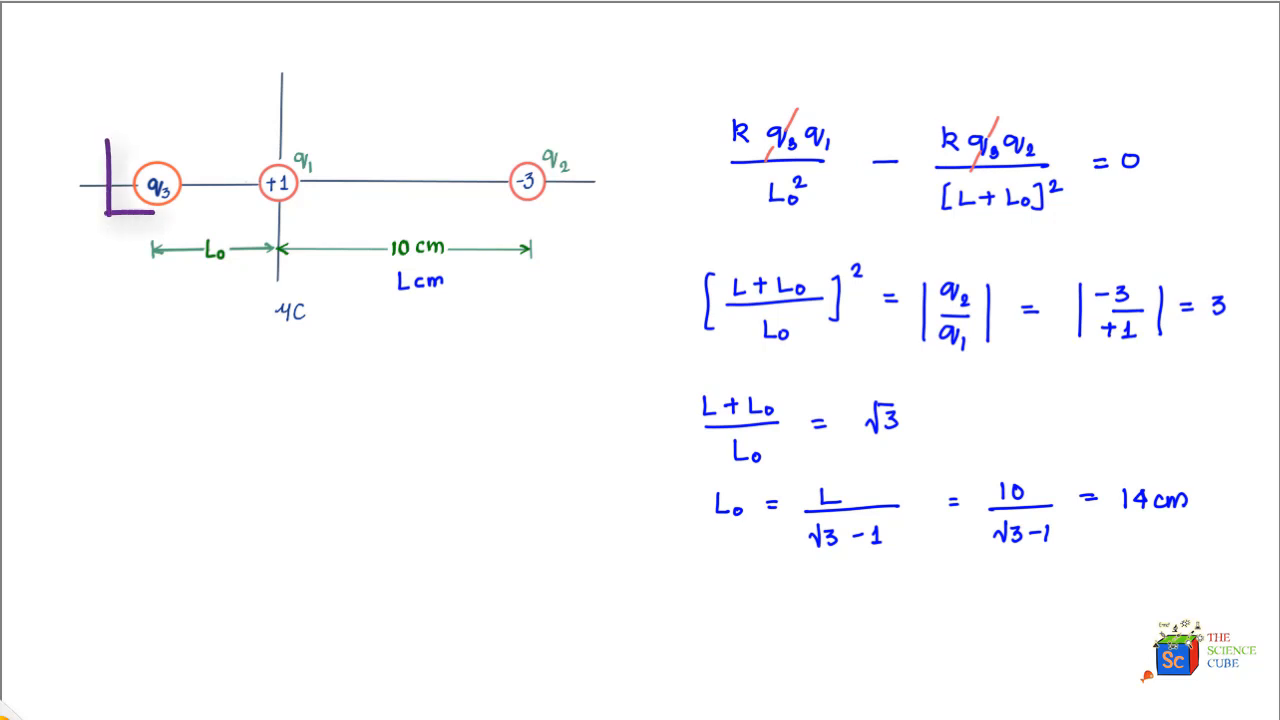